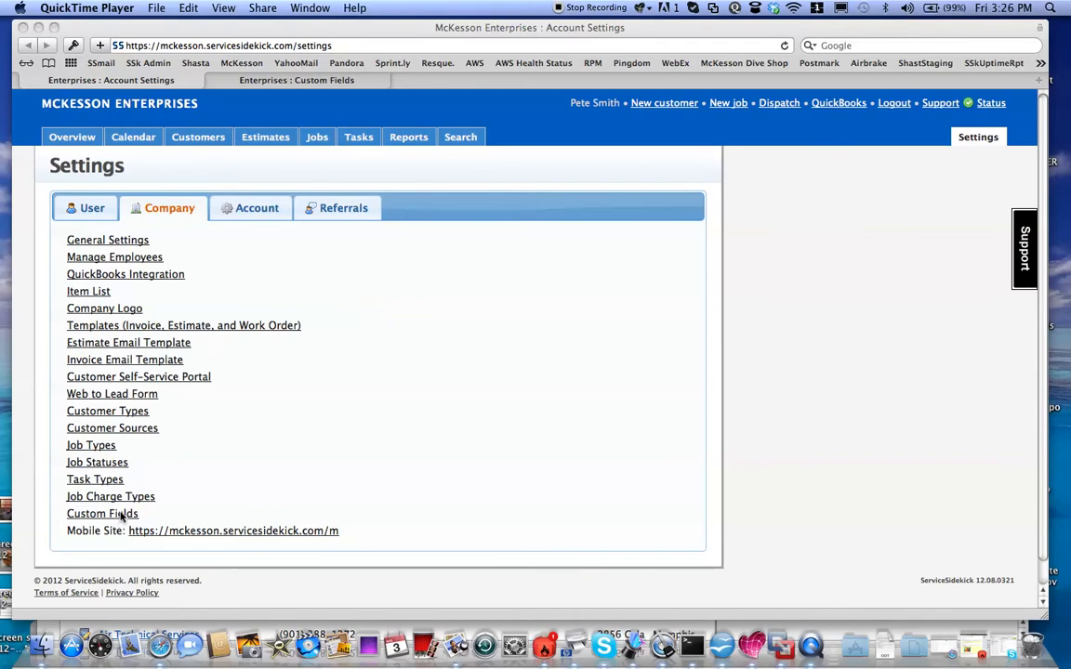
mouse_move(287, 83)
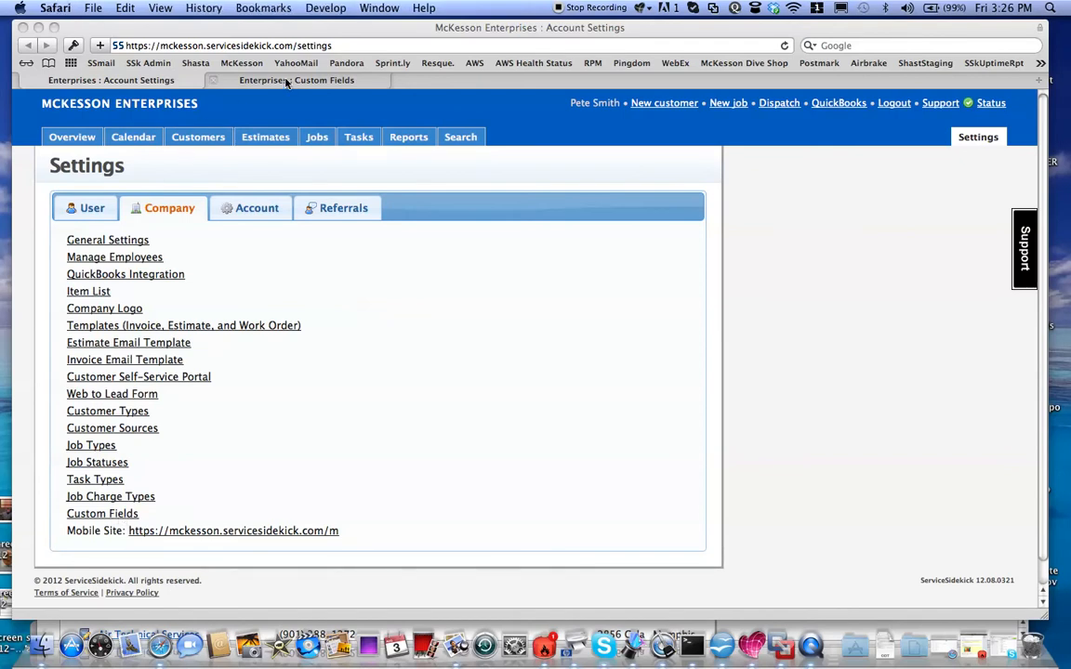
- Switch to the Custom Fields settings page and scroll down to the Job fields section
click(103, 513)
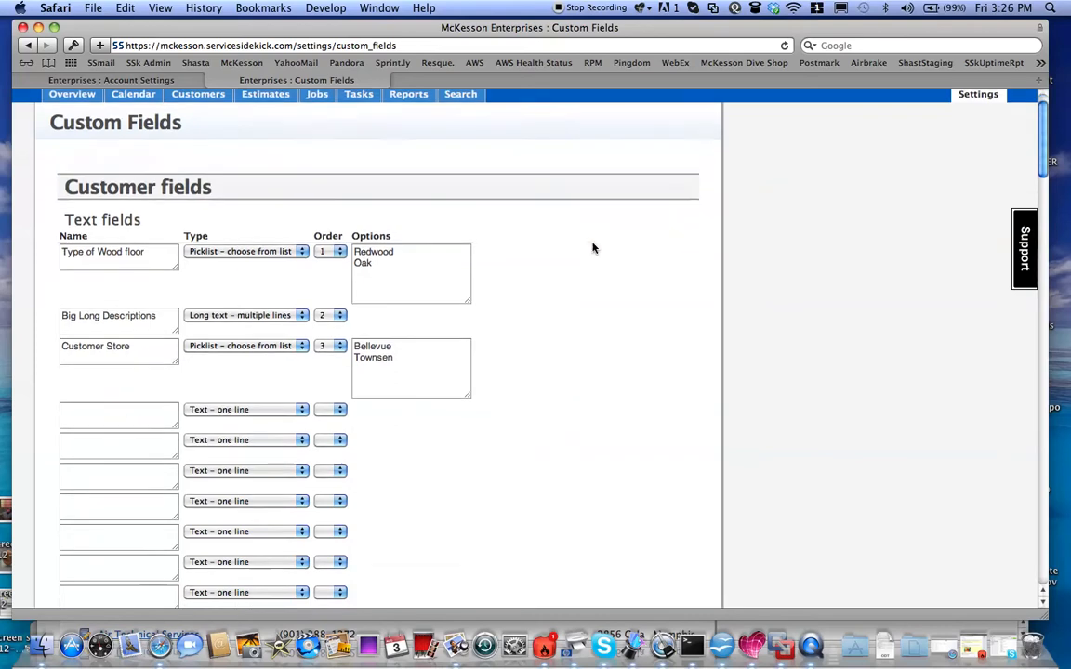
scroll(down, 3)
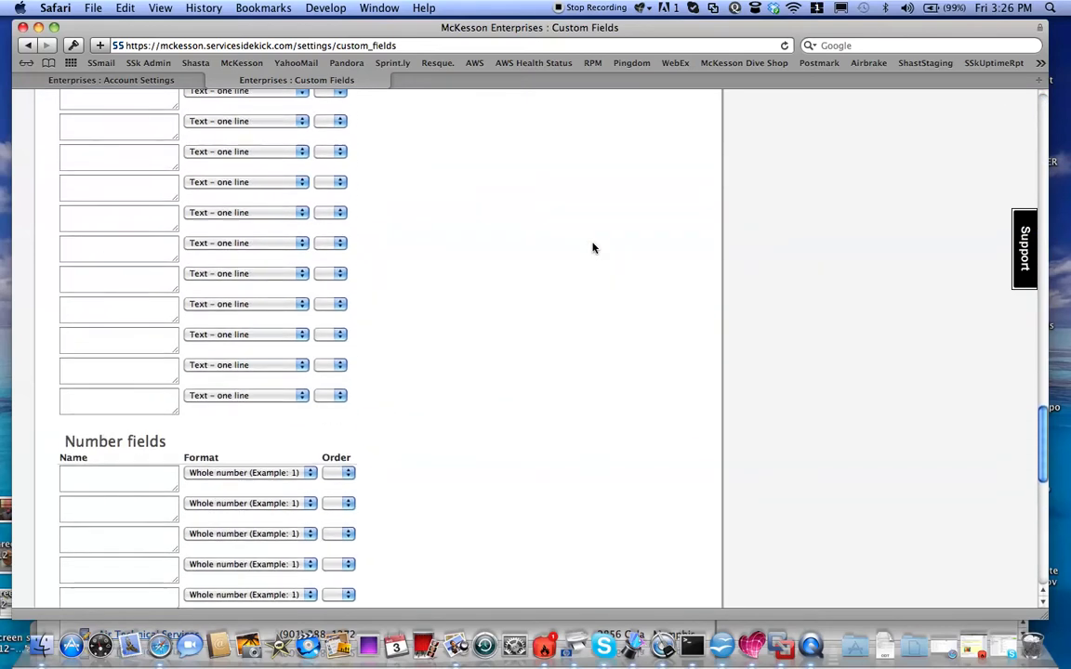
scroll(down, 3)
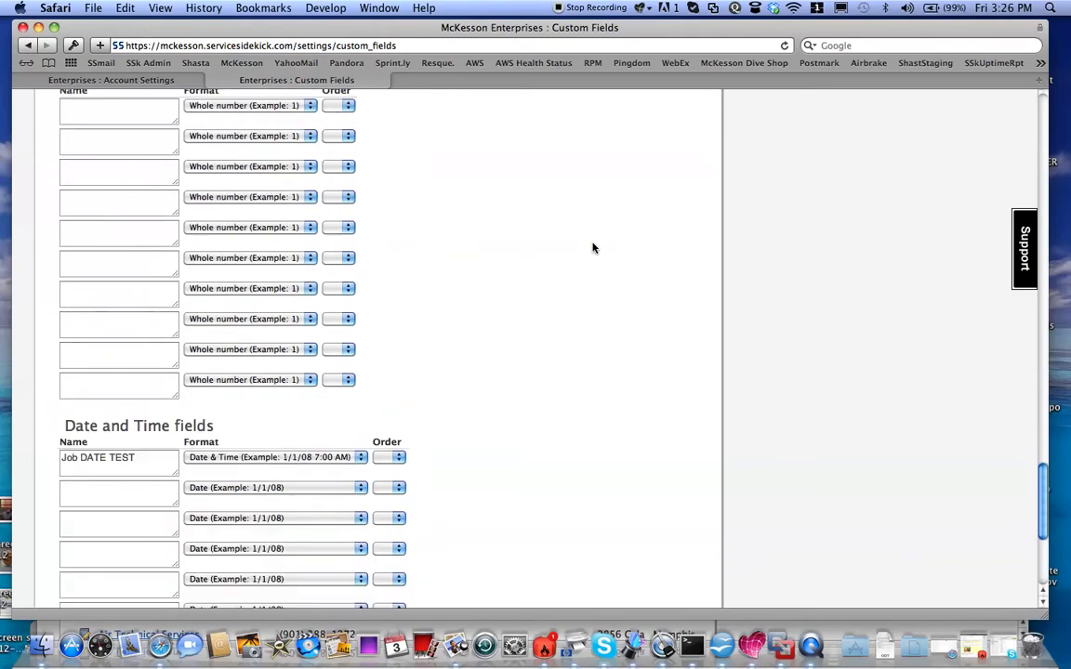
scroll(down, 3)
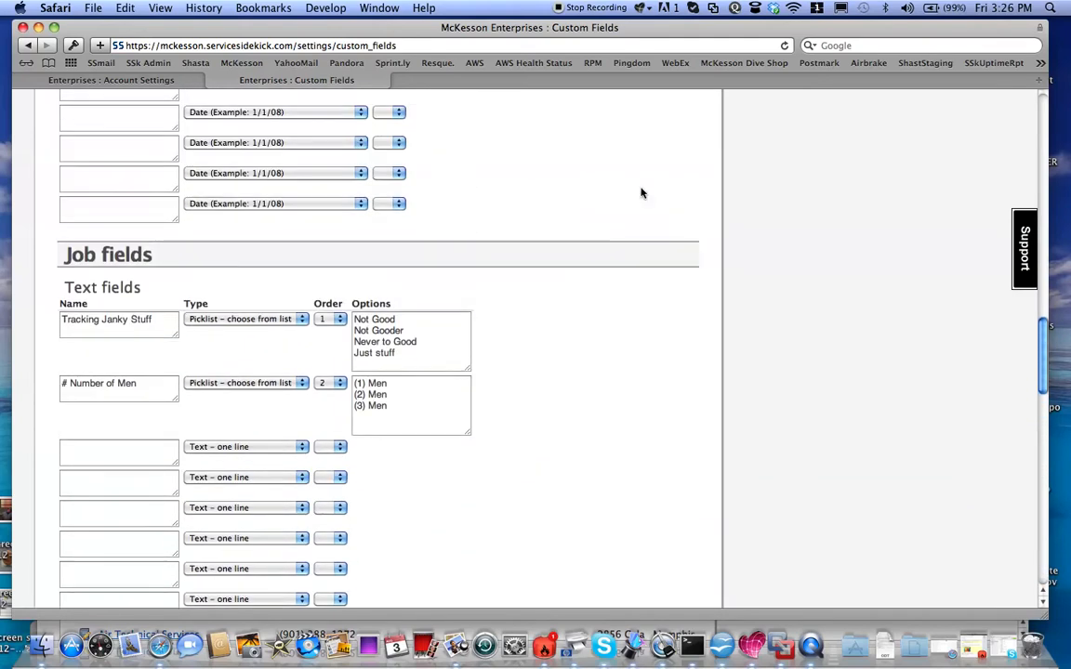
mouse_move(173, 264)
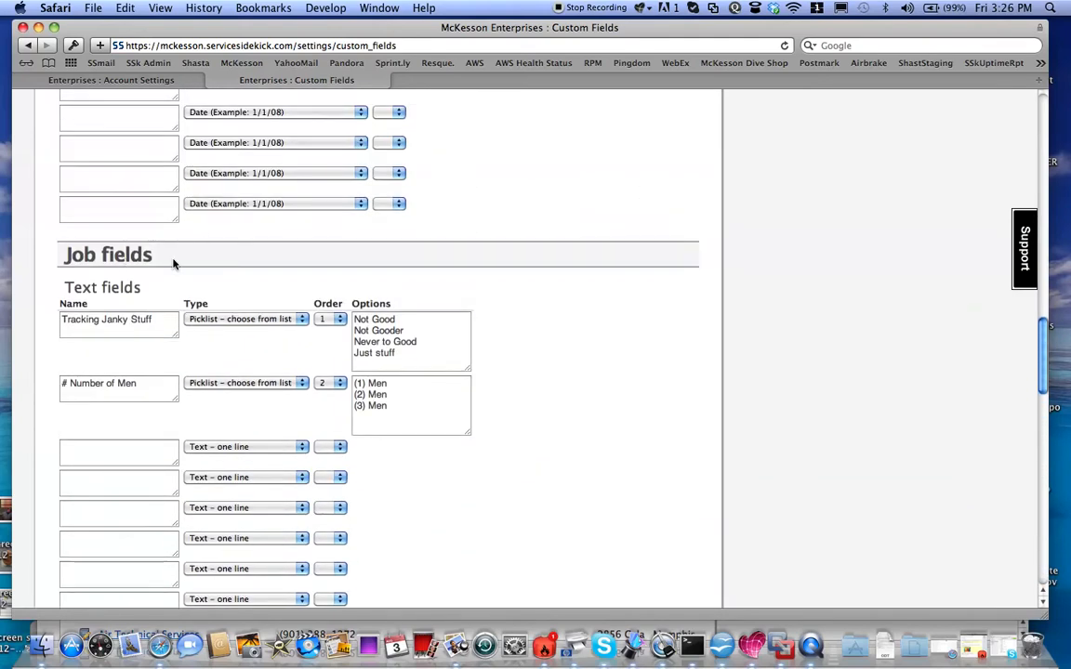
scroll(down, 3)
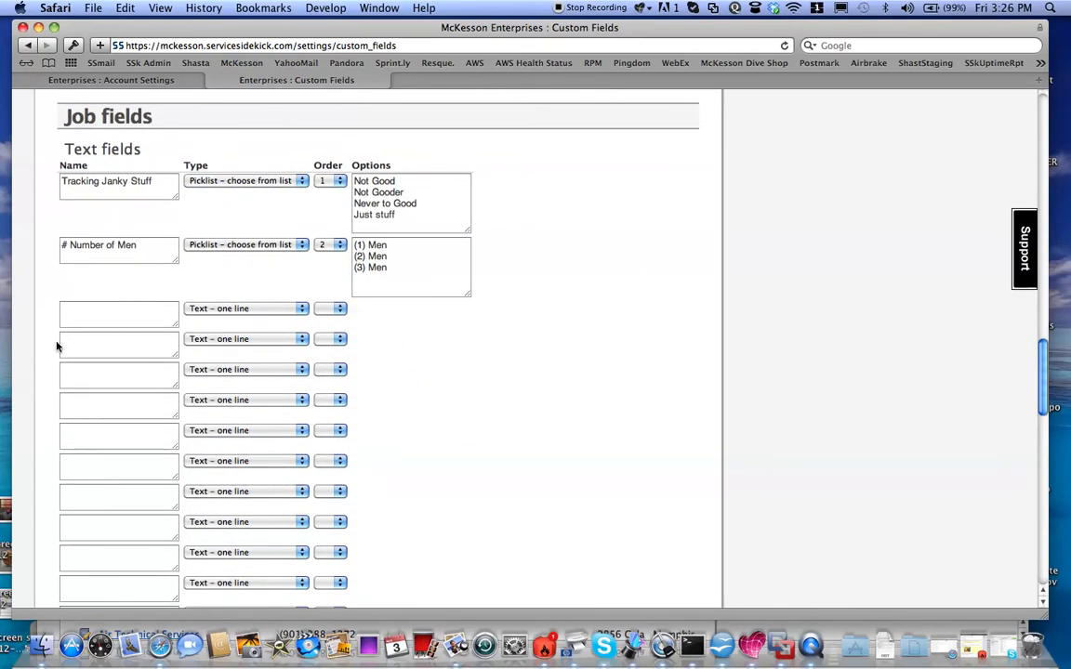
- Create the Job picklist 'Color Options' at order 3 with options White, Red and Blue
click(118, 313)
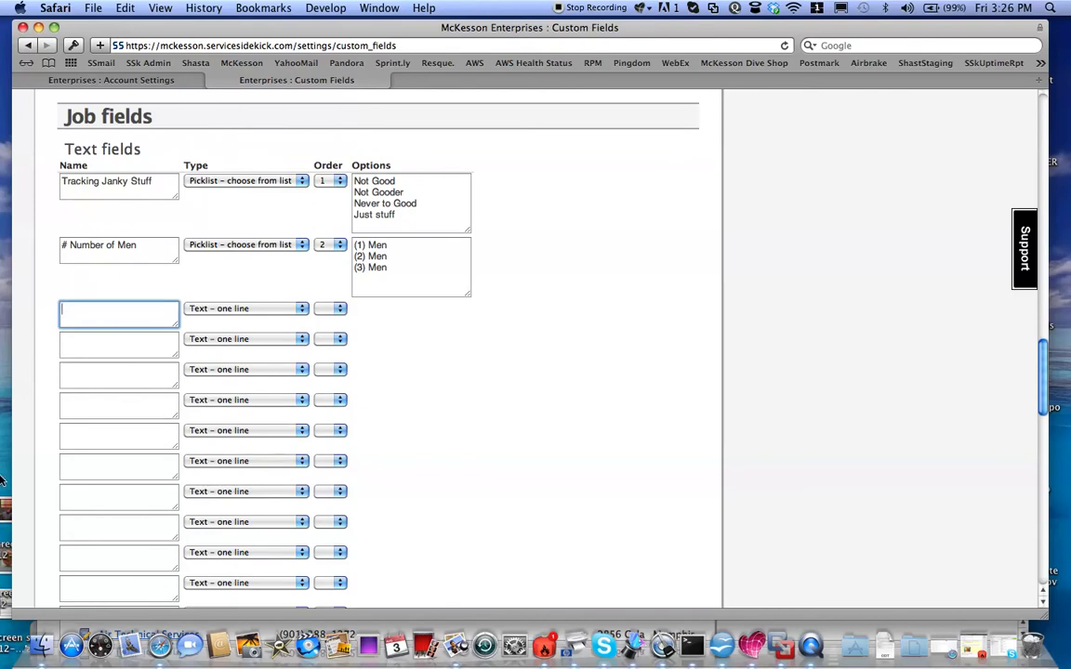
text(Color Options)
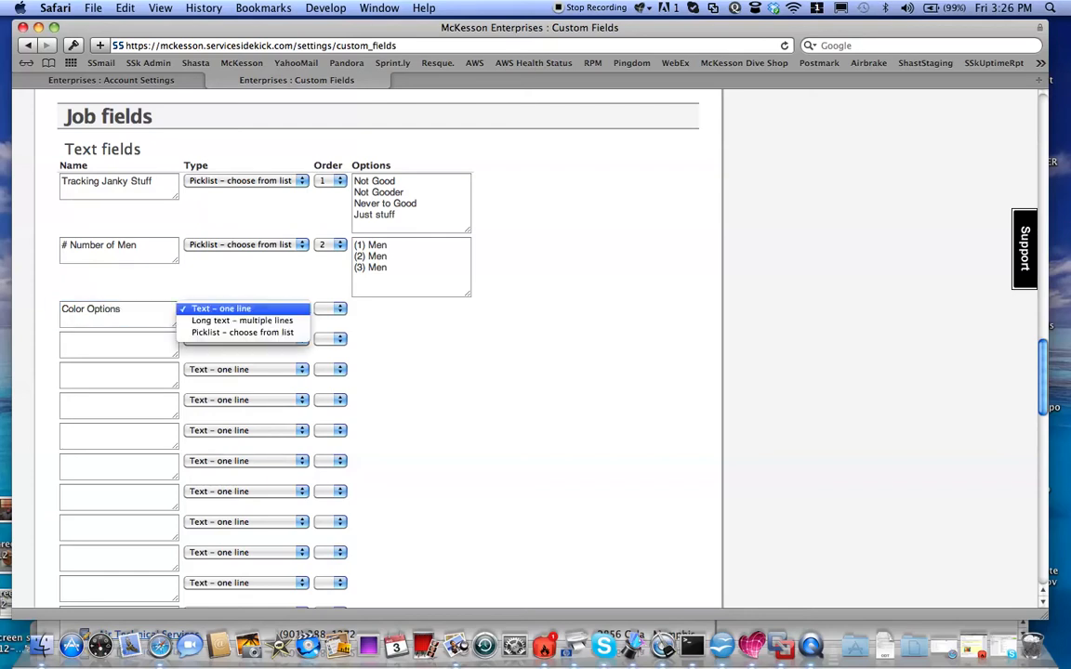
click(243, 331)
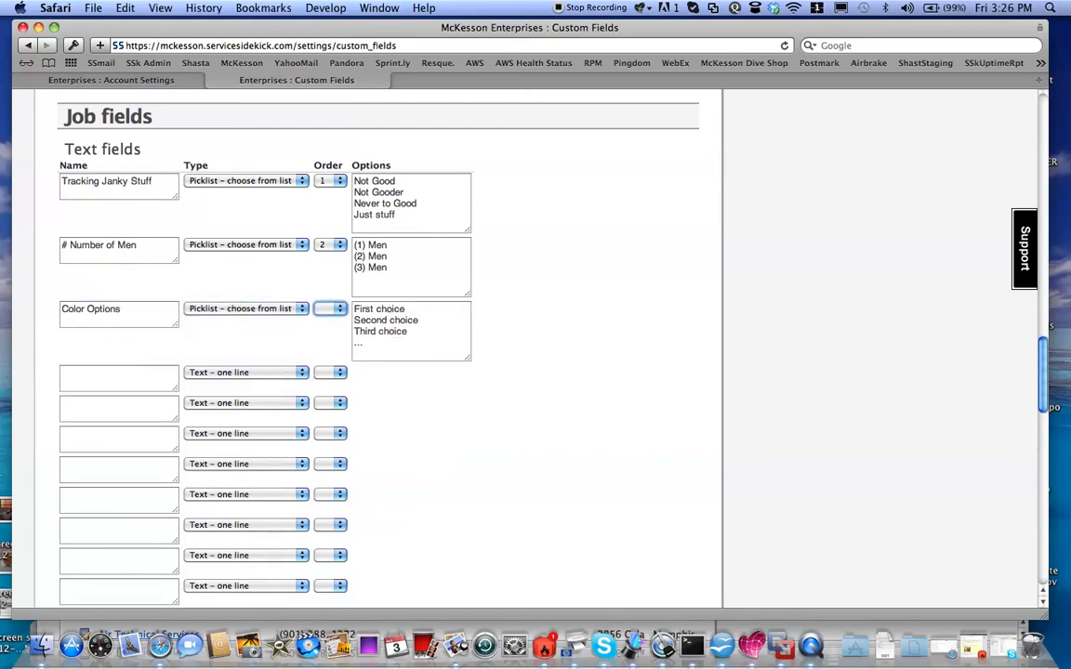
click(330, 308)
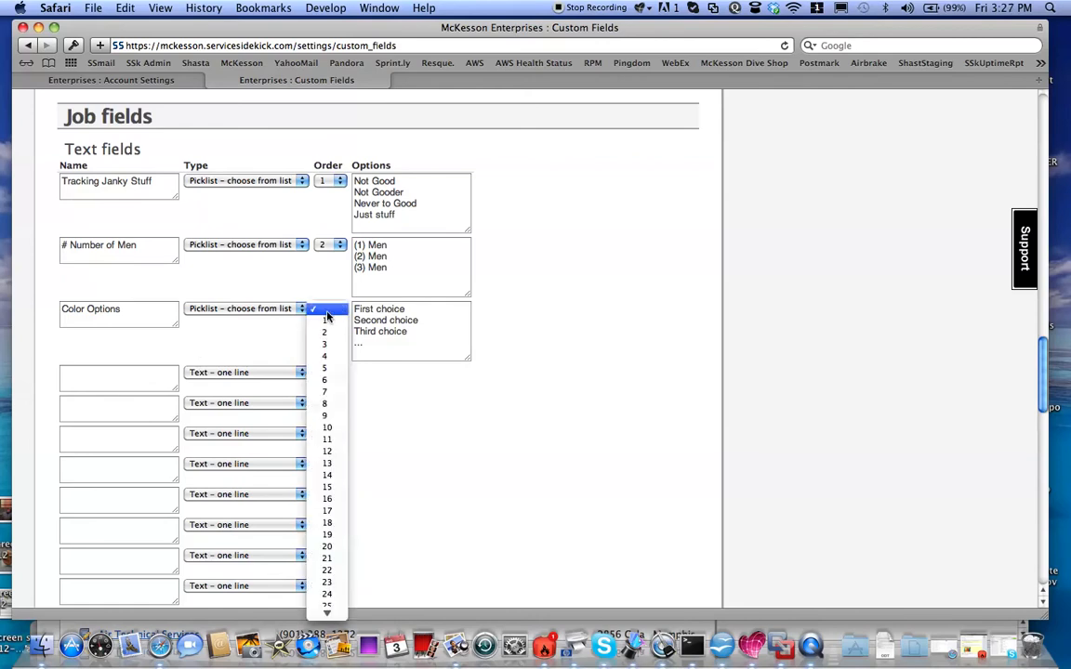
click(326, 344)
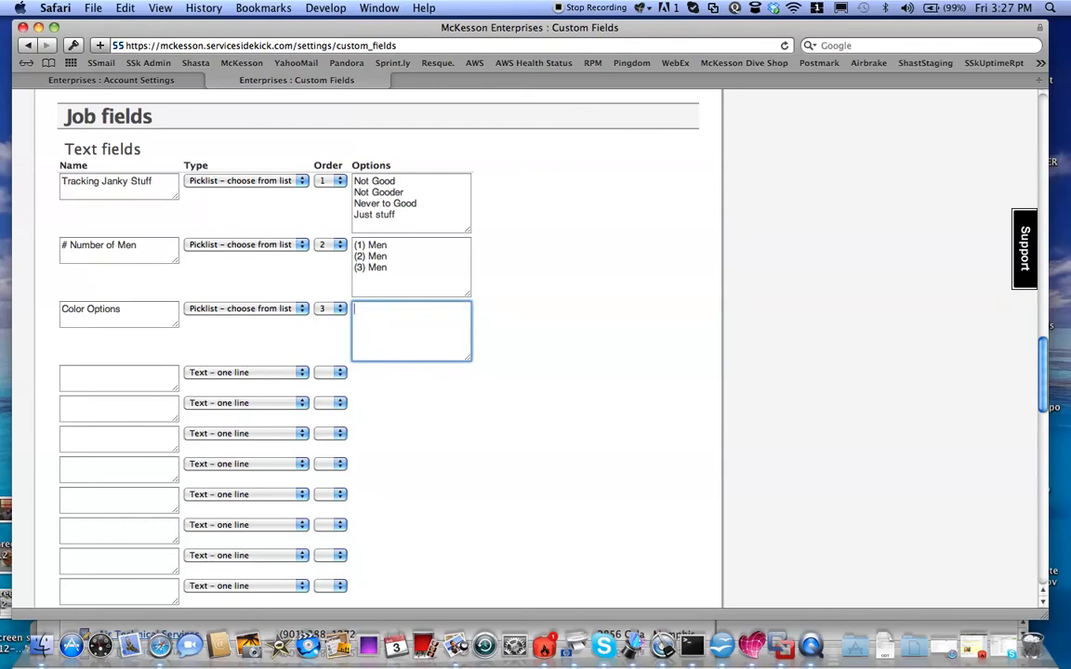
text(White)
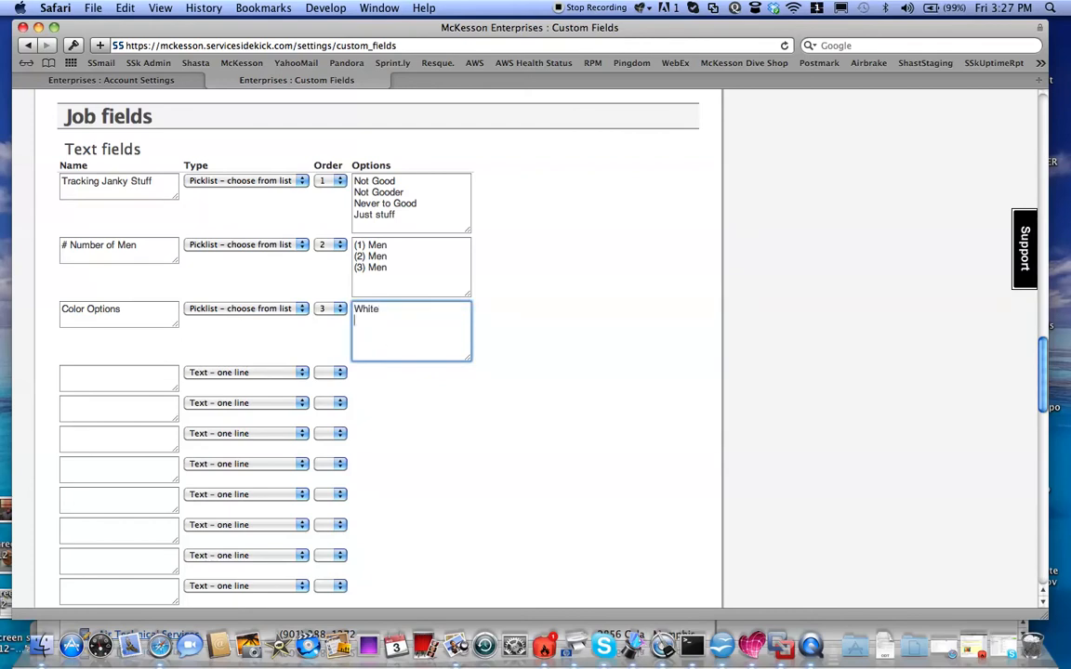
text(Red)
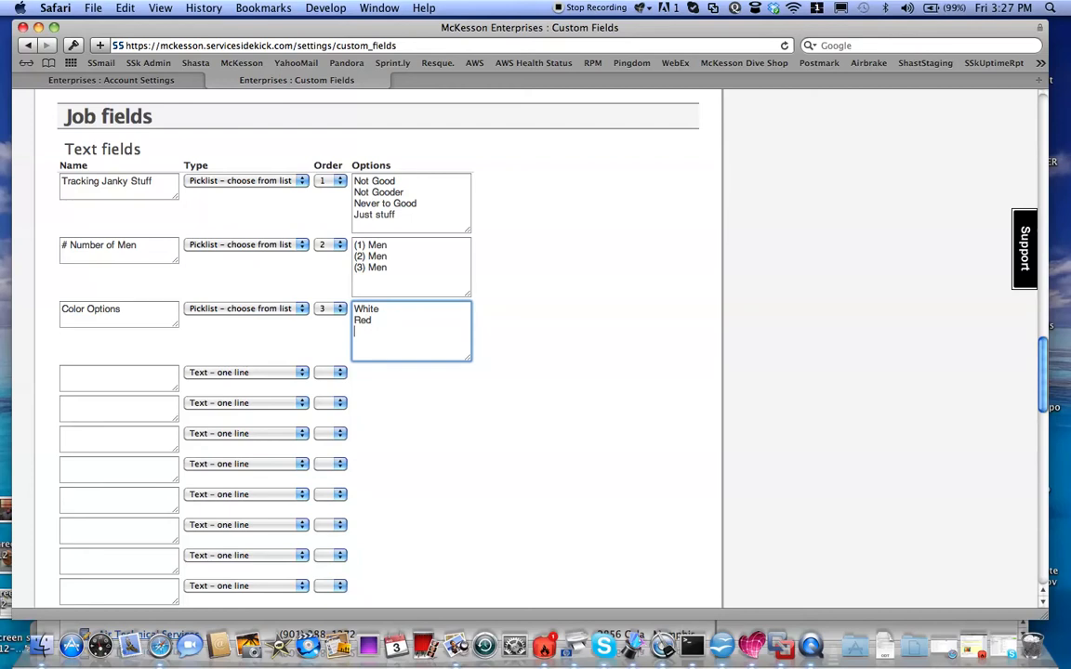
text(Blue)
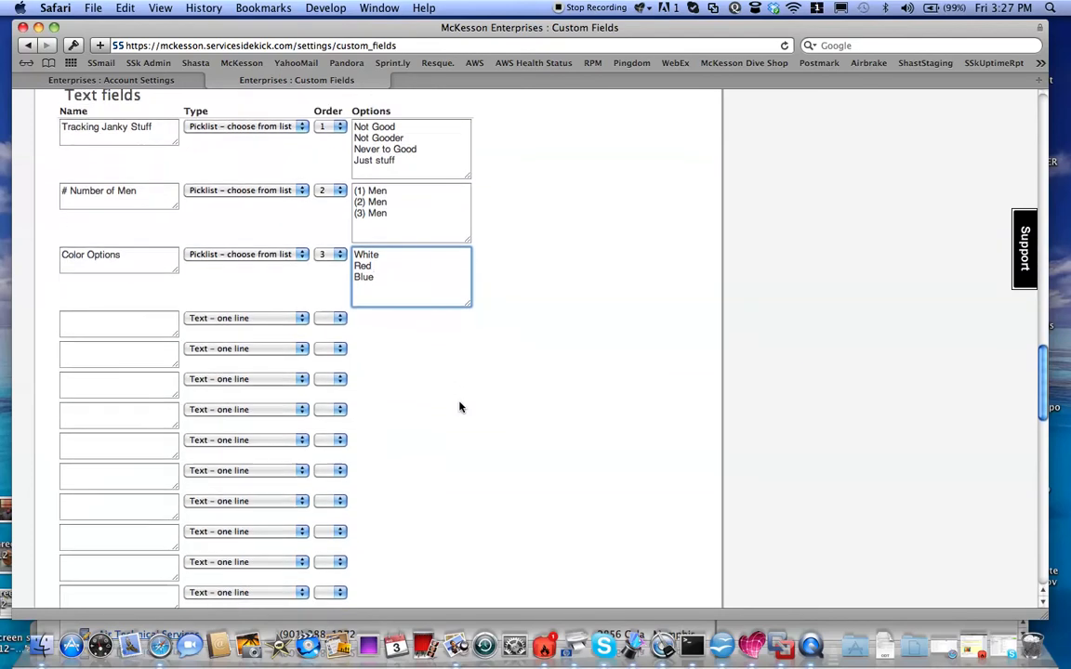
- Add the number field 'Amount of Color' with display order 5
scroll(down, 3)
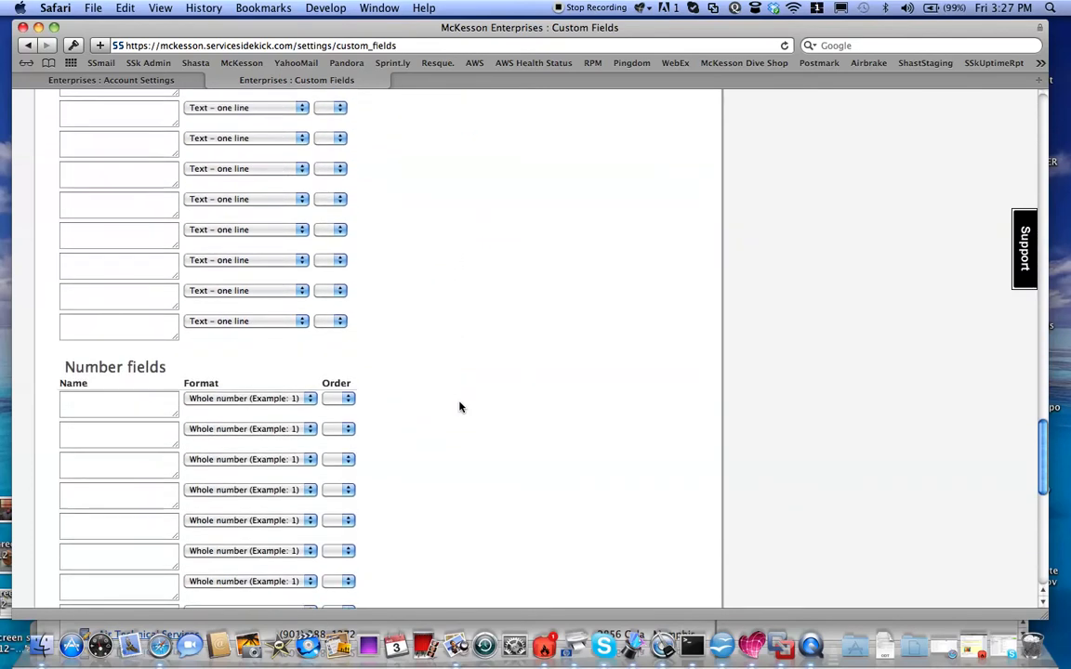
scroll(down, 3)
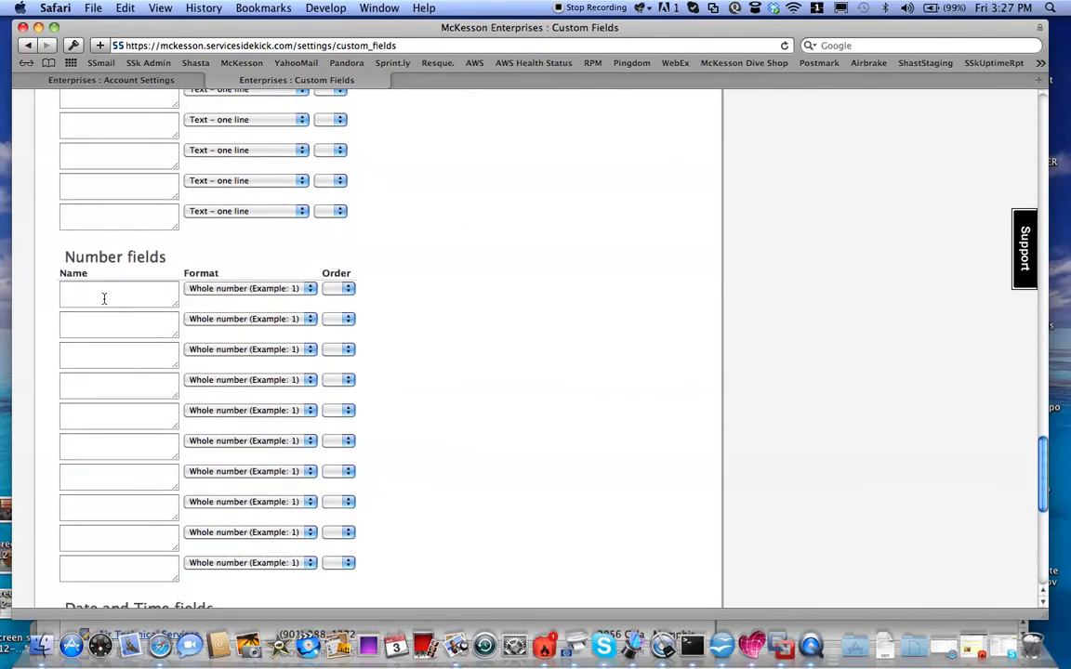
text(Amou)
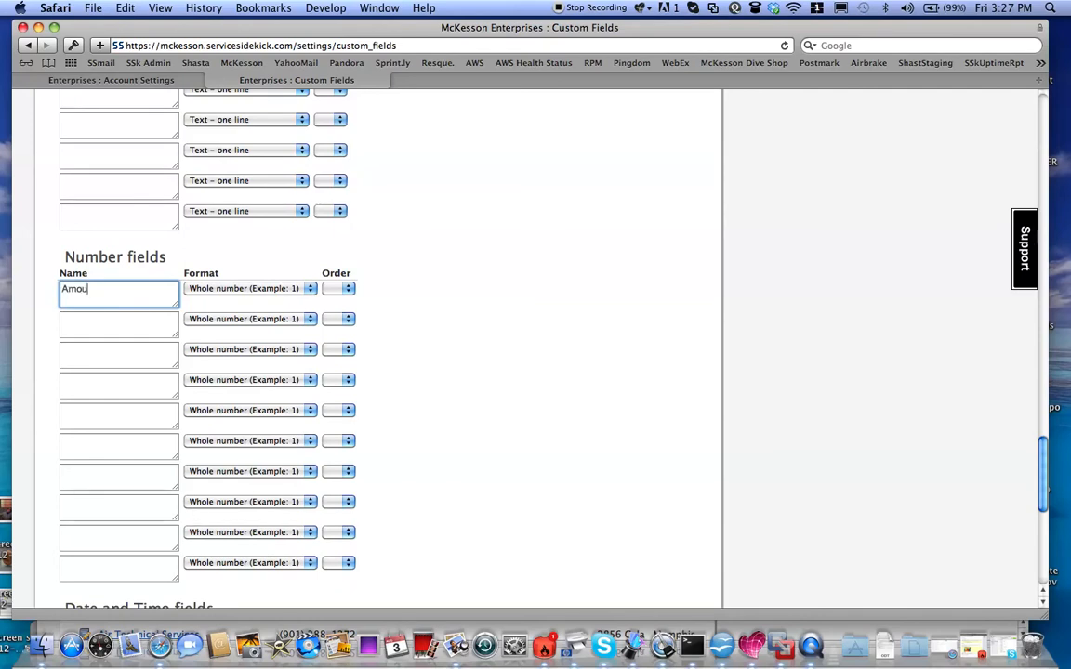
text(nt of)
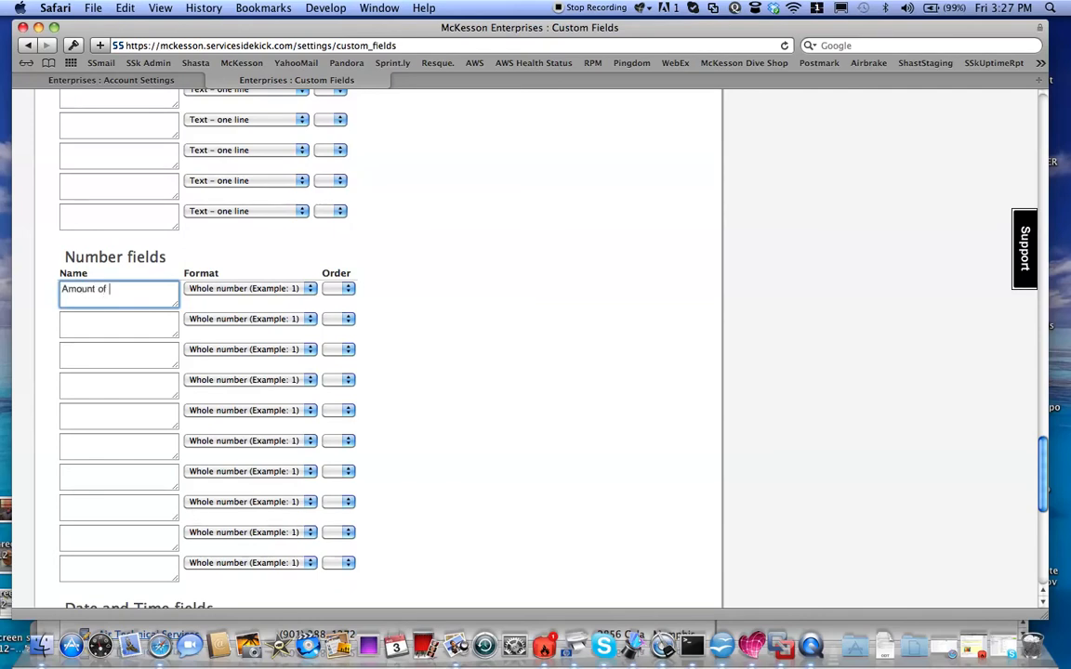
text(Color)
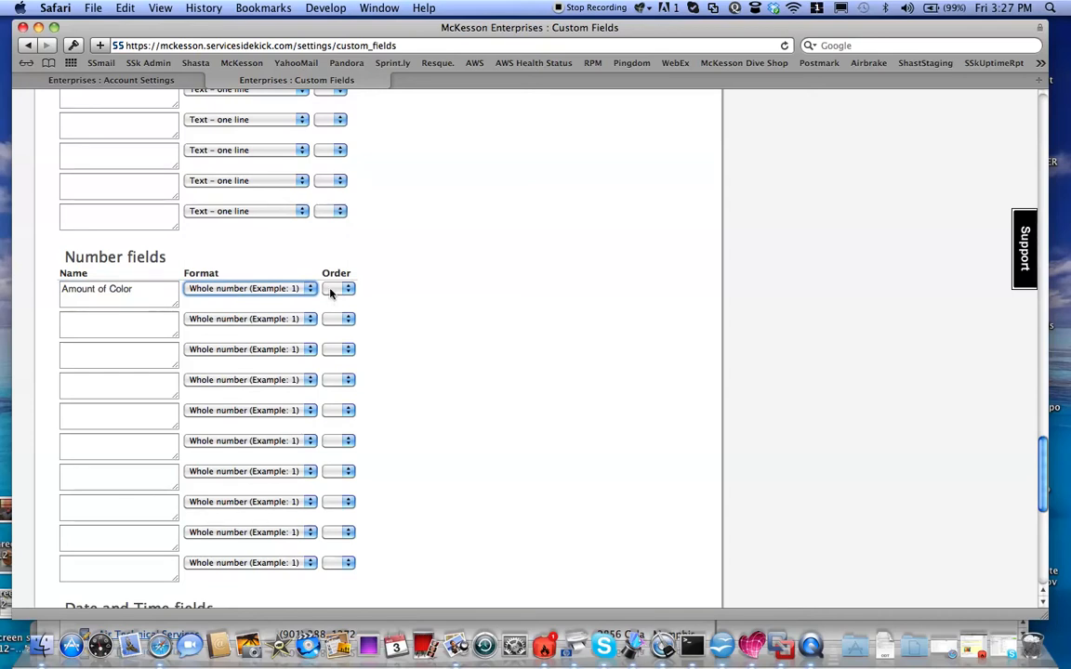
click(339, 288)
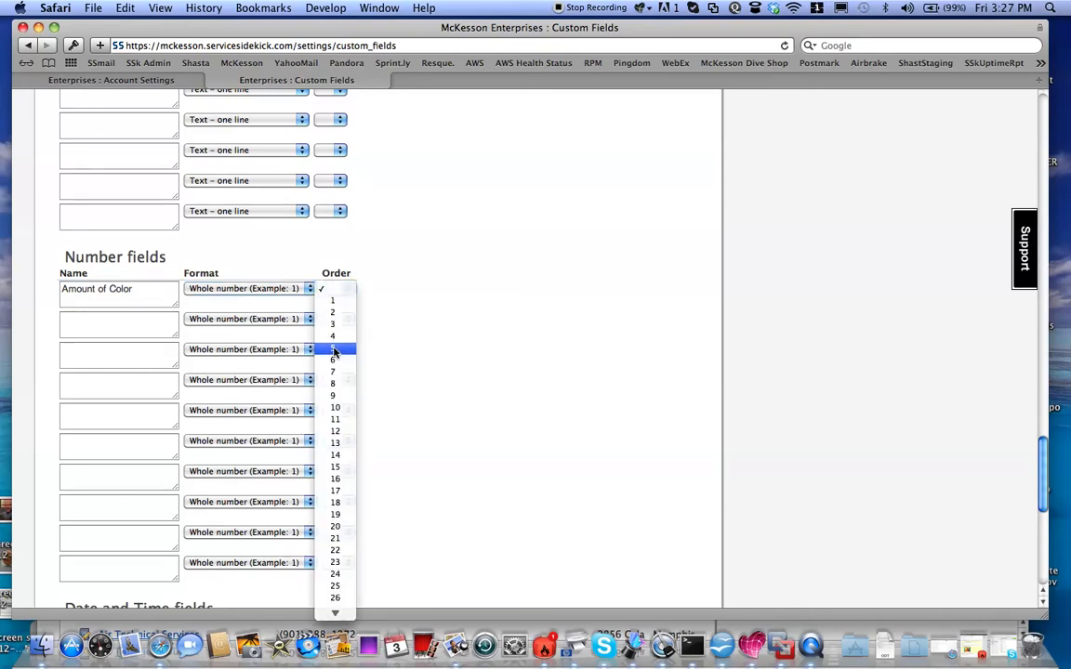
click(332, 349)
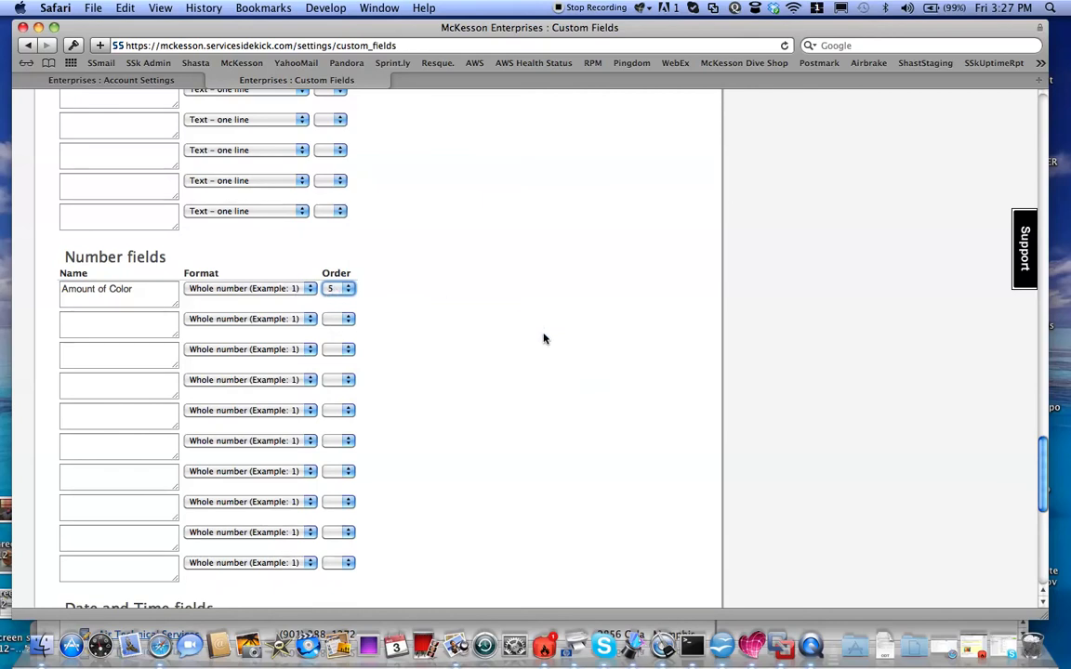
- Save the changes with 'Update custom fields' at the bottom of the page
scroll(down, 3)
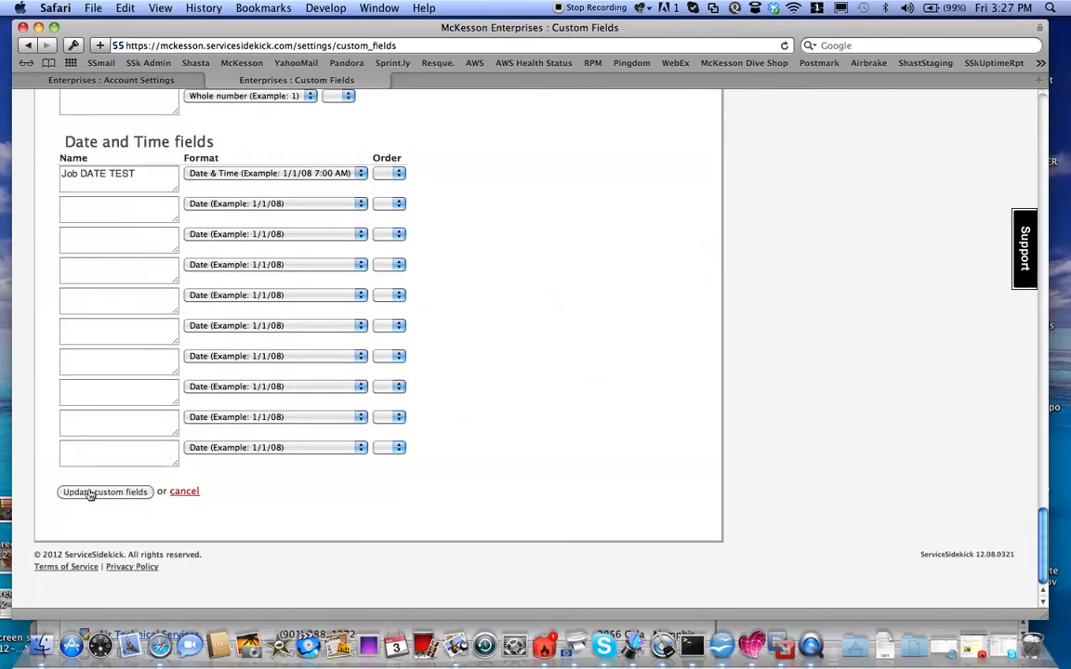
click(104, 491)
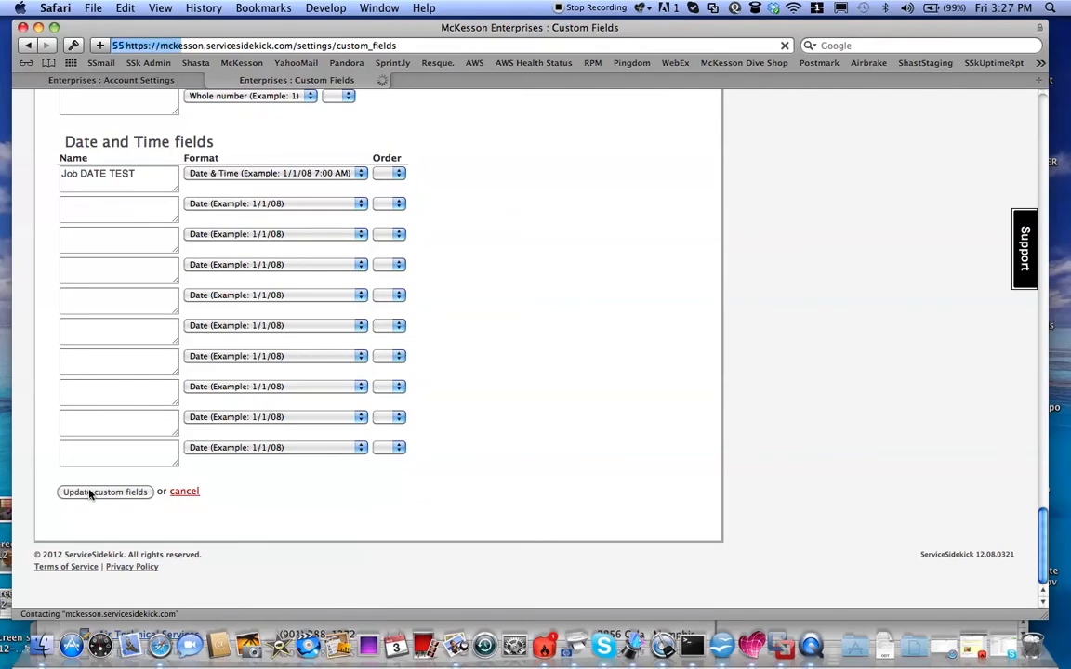
click(105, 492)
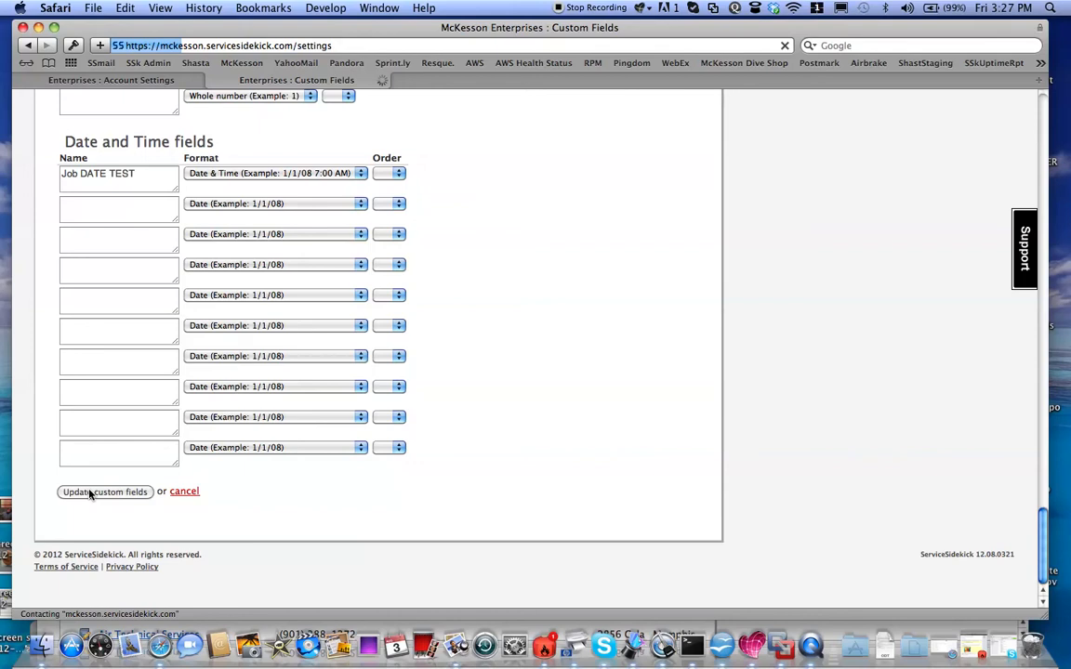
click(105, 492)
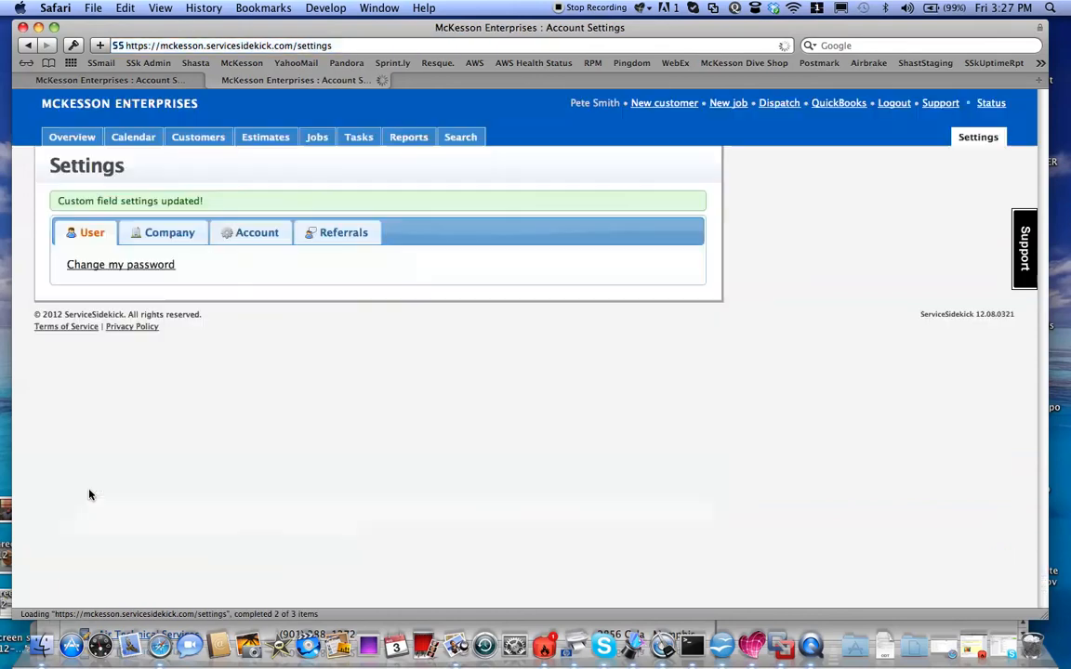
mouse_move(665, 160)
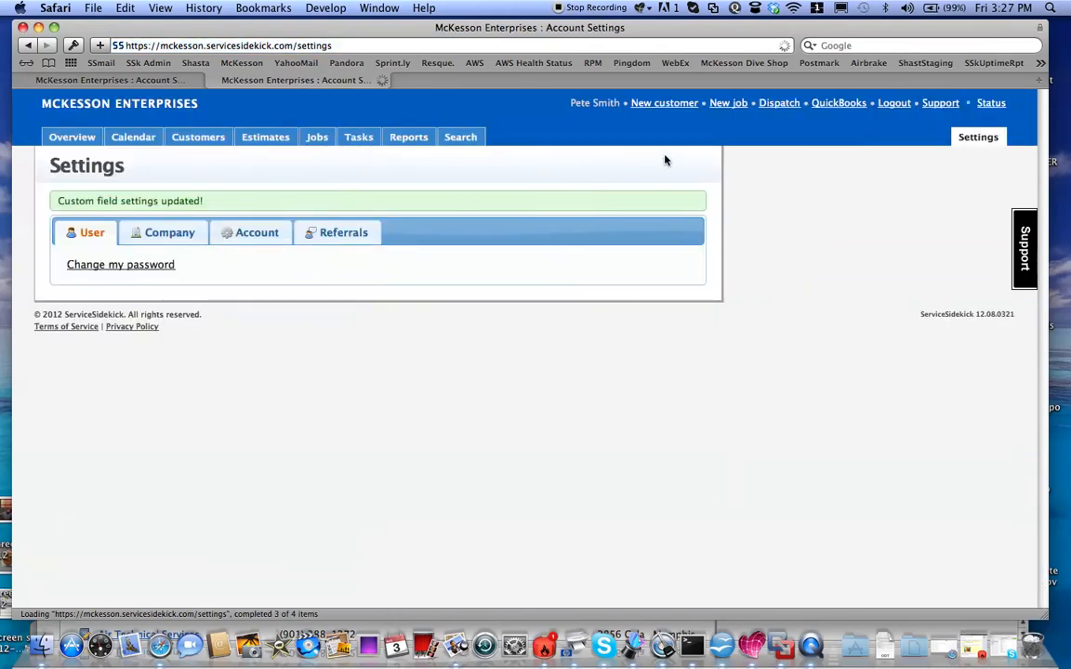
mouse_move(728, 103)
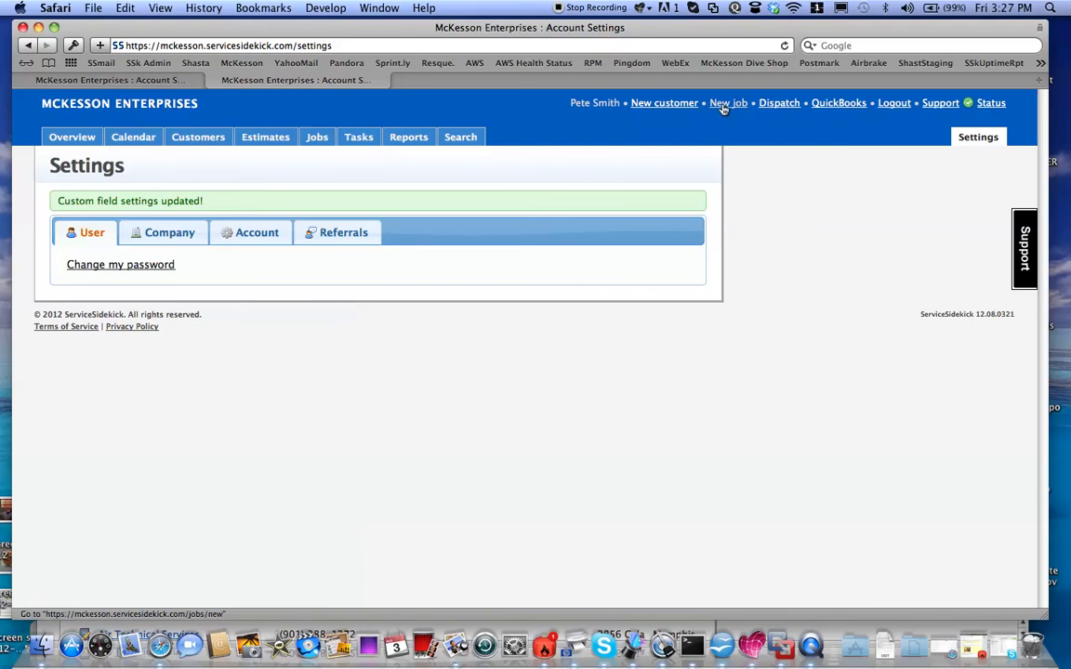
- Open a New Job form and scroll down to its custom fields
click(727, 103)
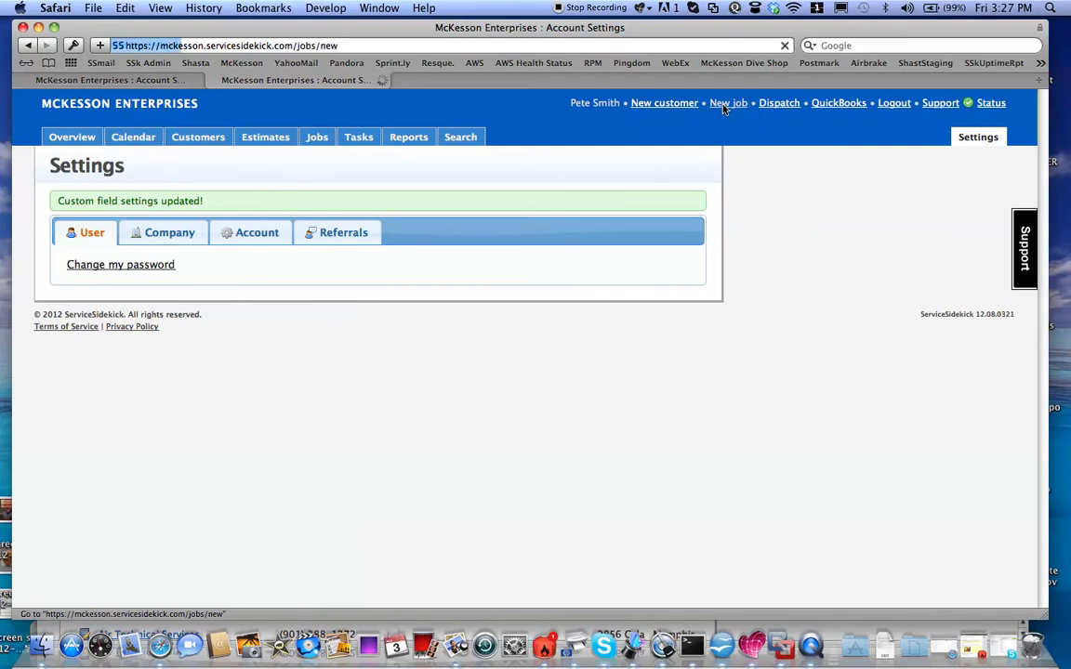
click(728, 102)
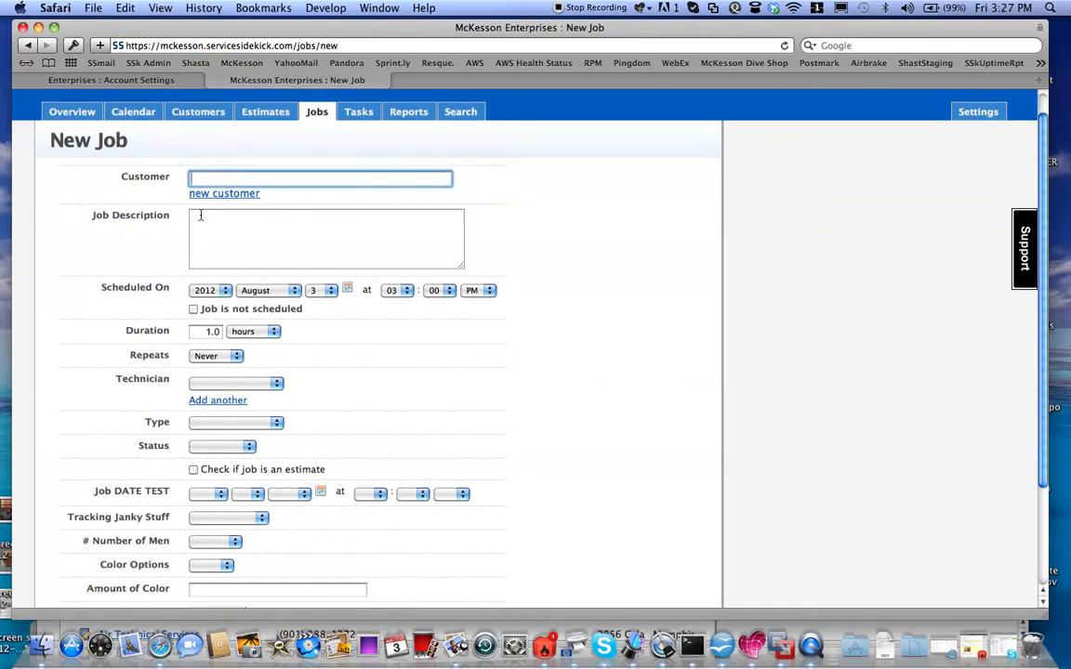
scroll(down, 3)
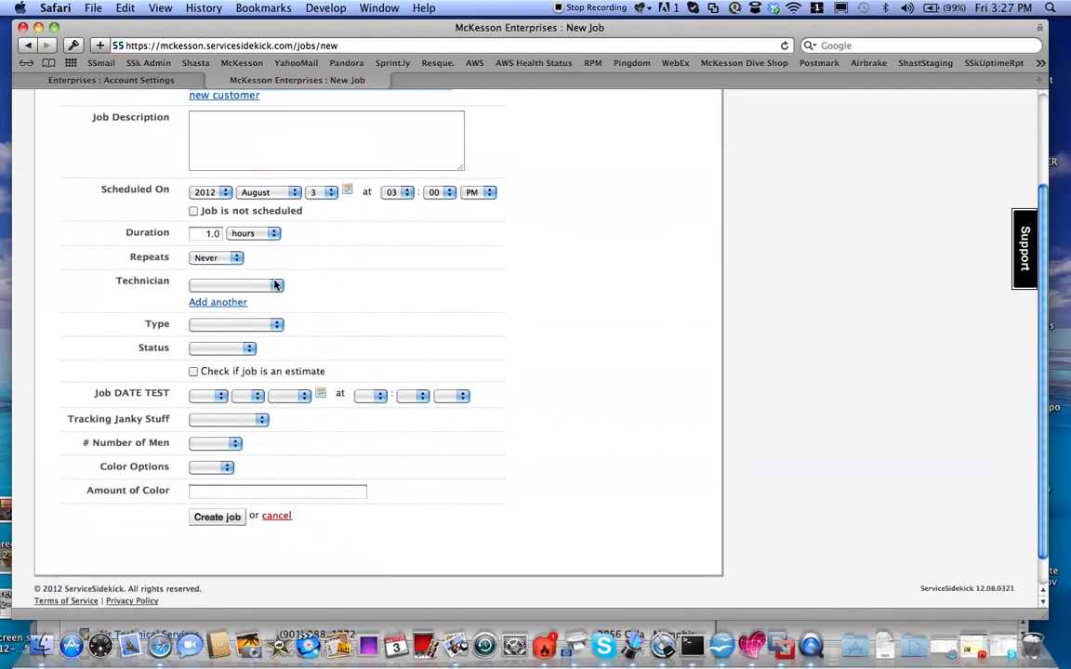
scroll(down, 3)
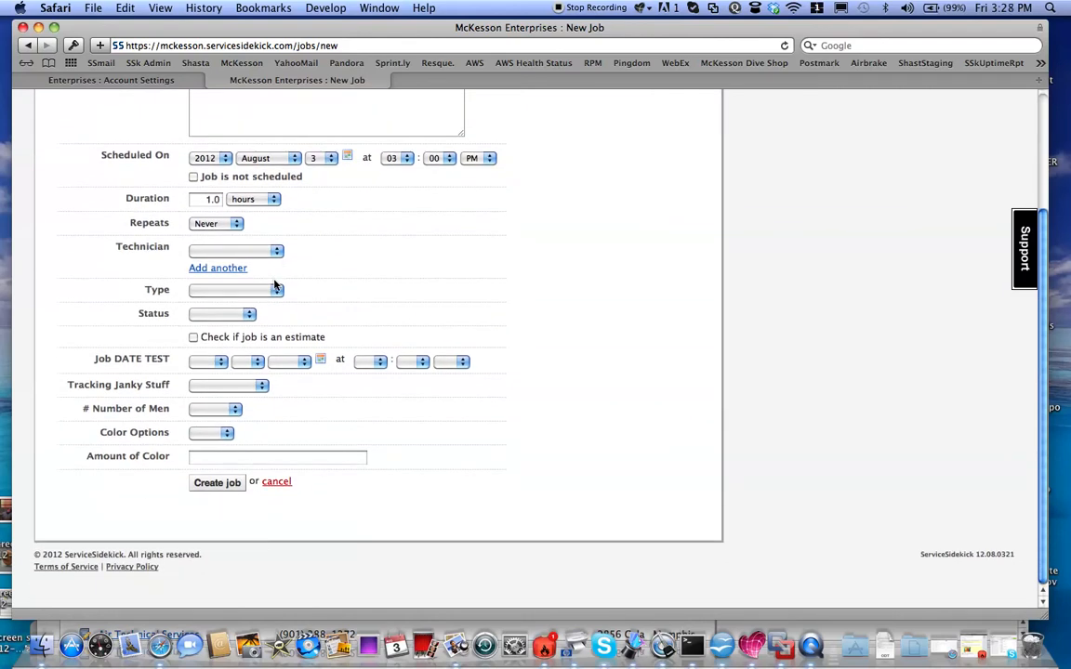
- Set Color Options to White and Amount of Color to '60 units'
click(211, 432)
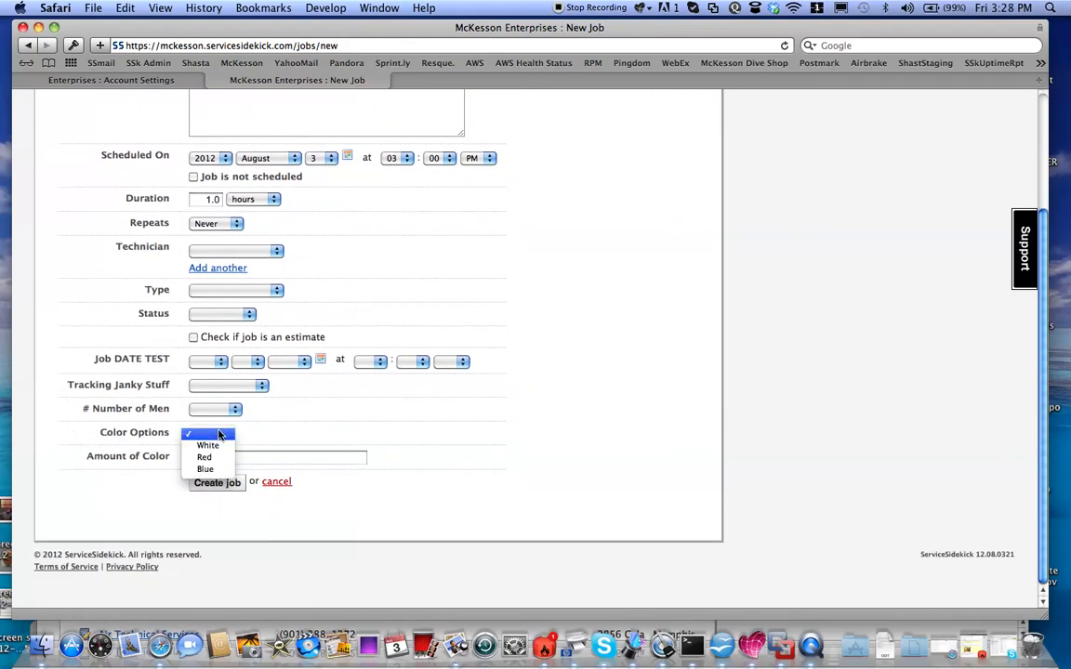
click(207, 445)
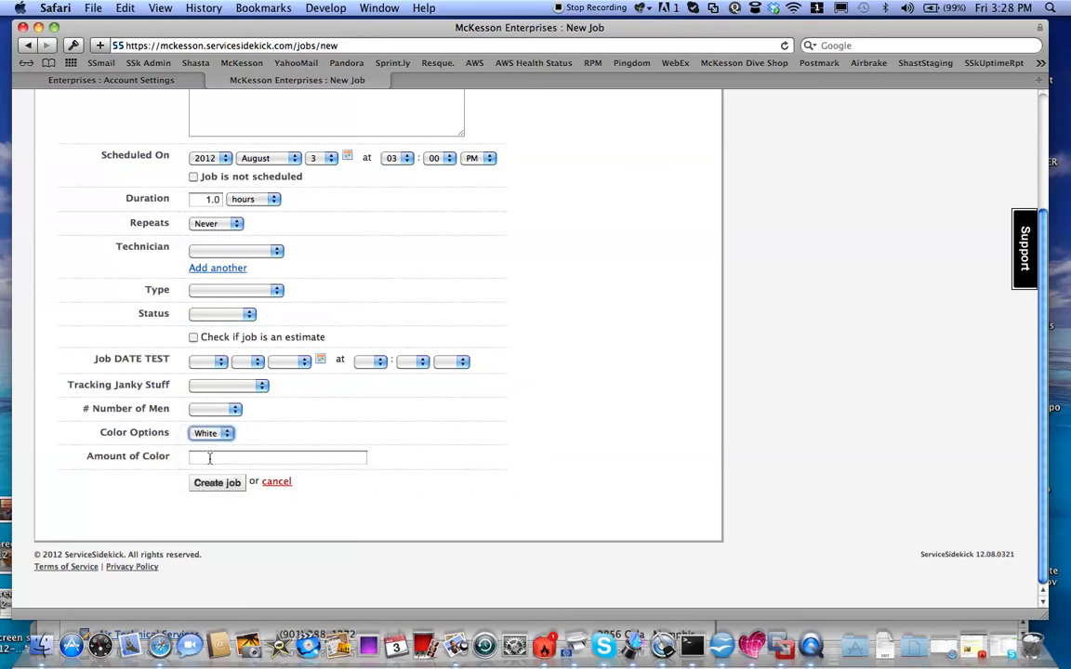
click(277, 456)
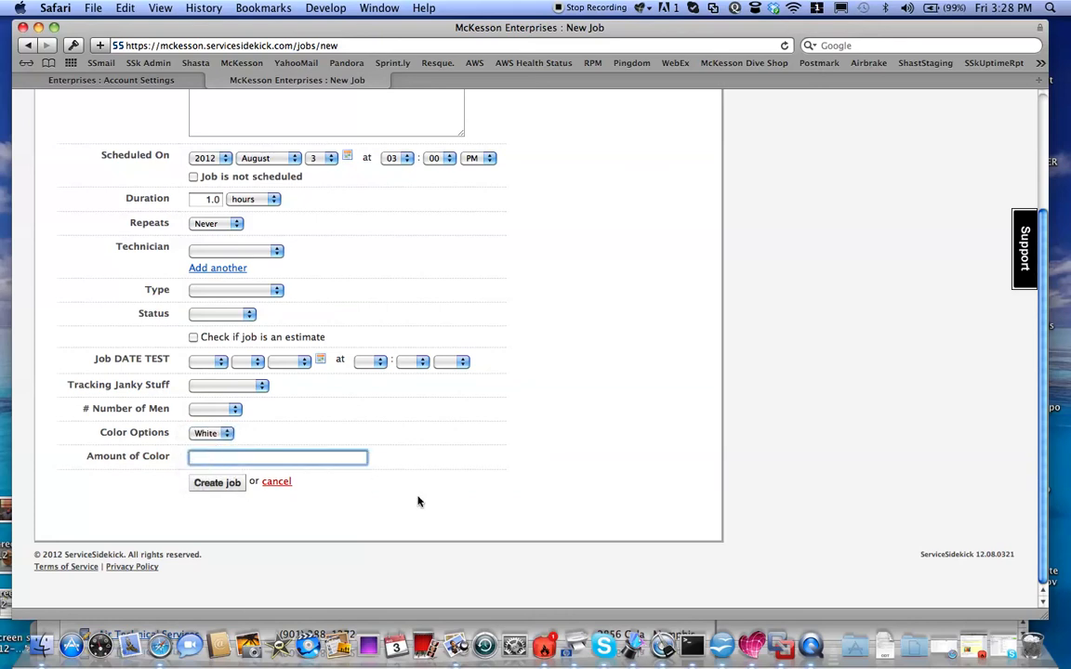
text(60)
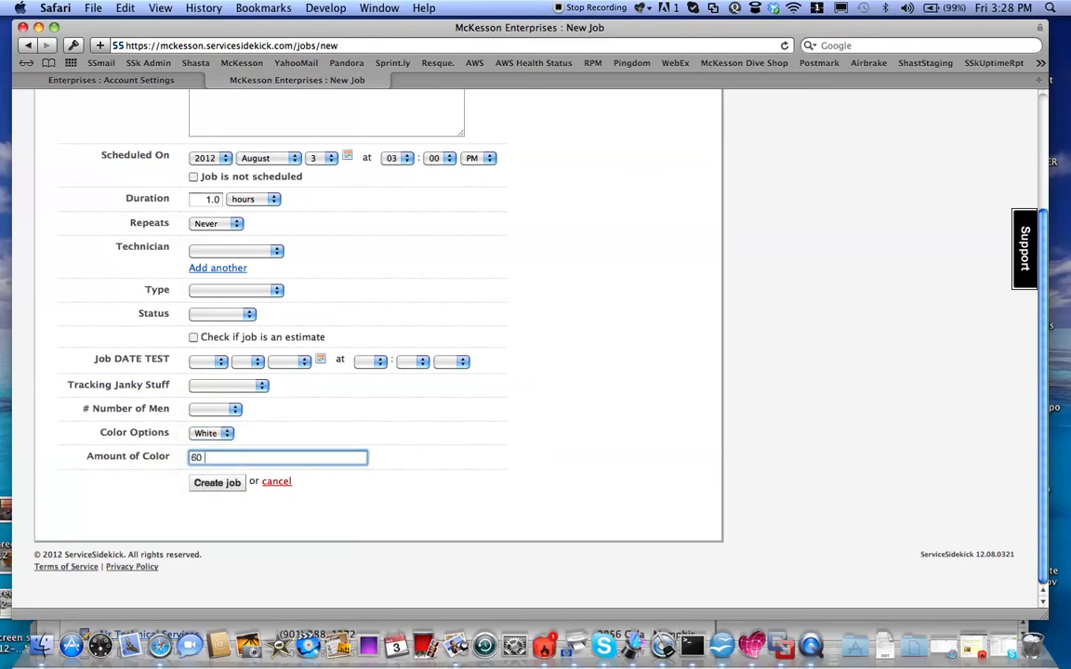
text(units)
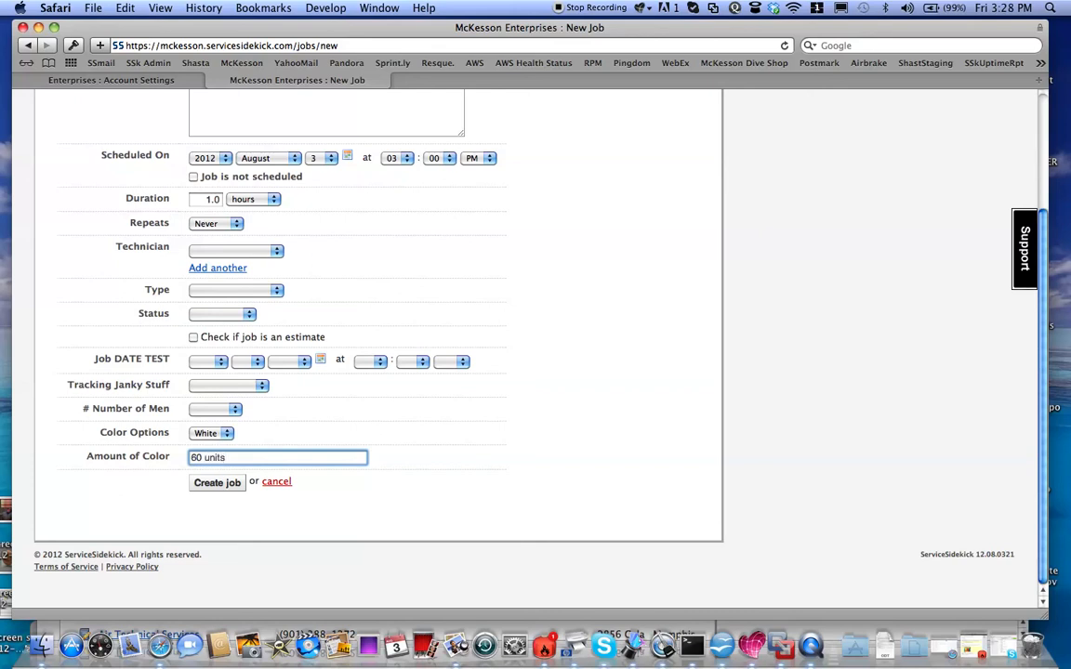
mouse_move(555, 417)
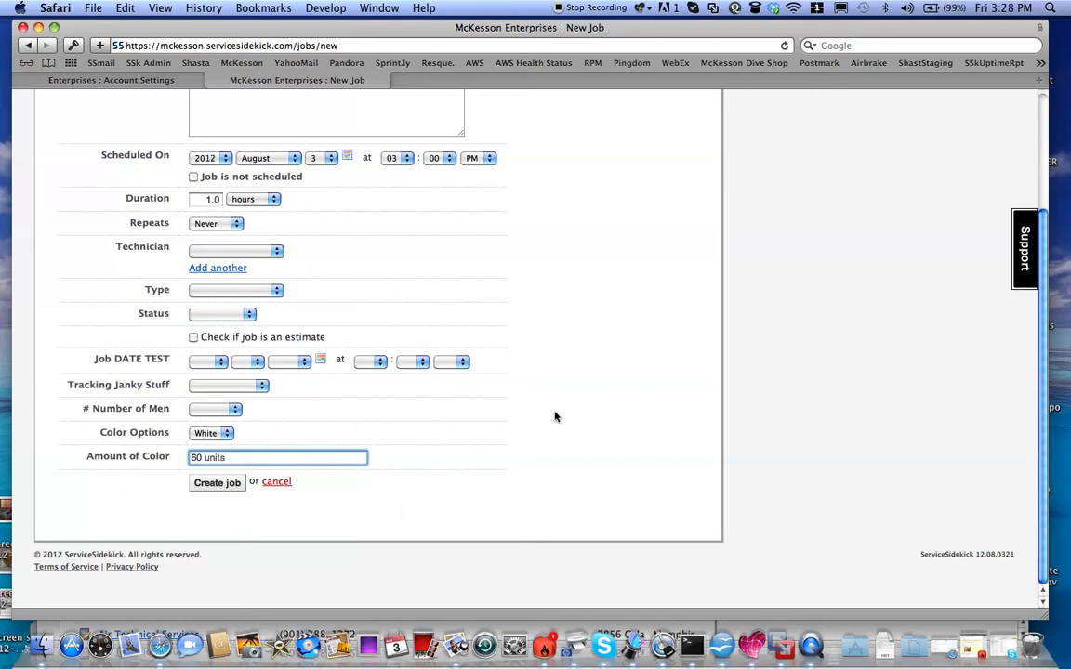
mouse_move(667, 249)
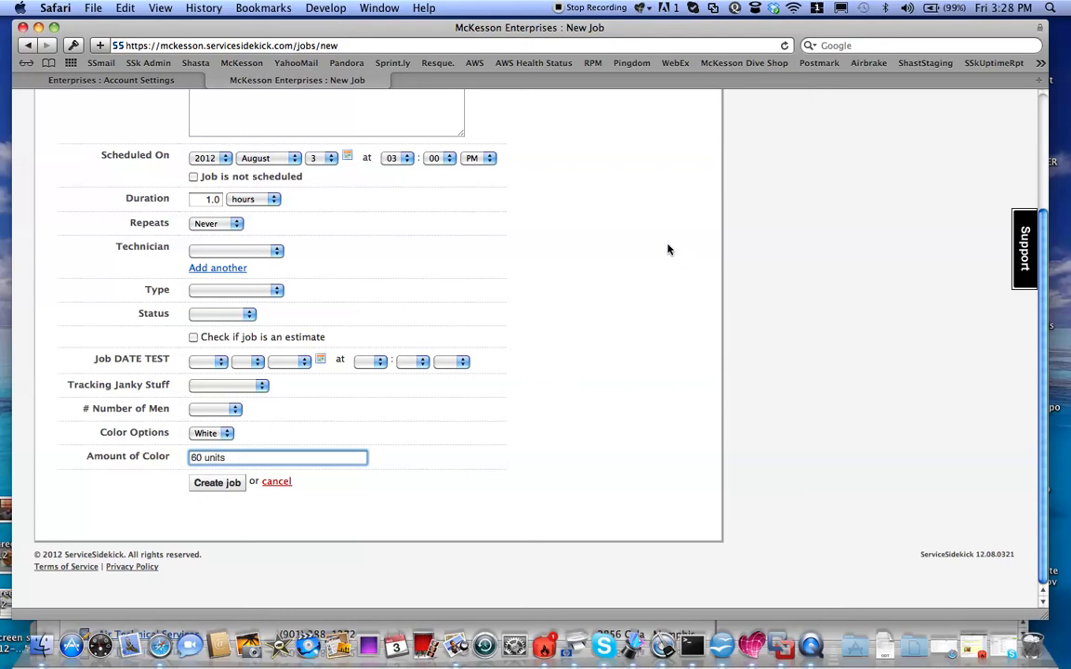